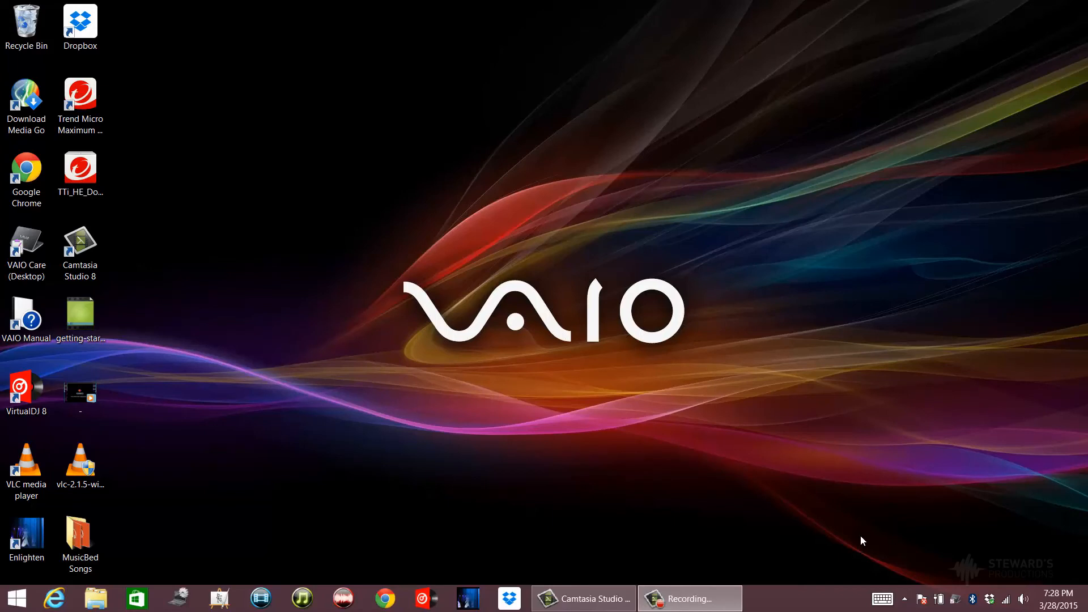
pyautogui.moveTo(872, 560)
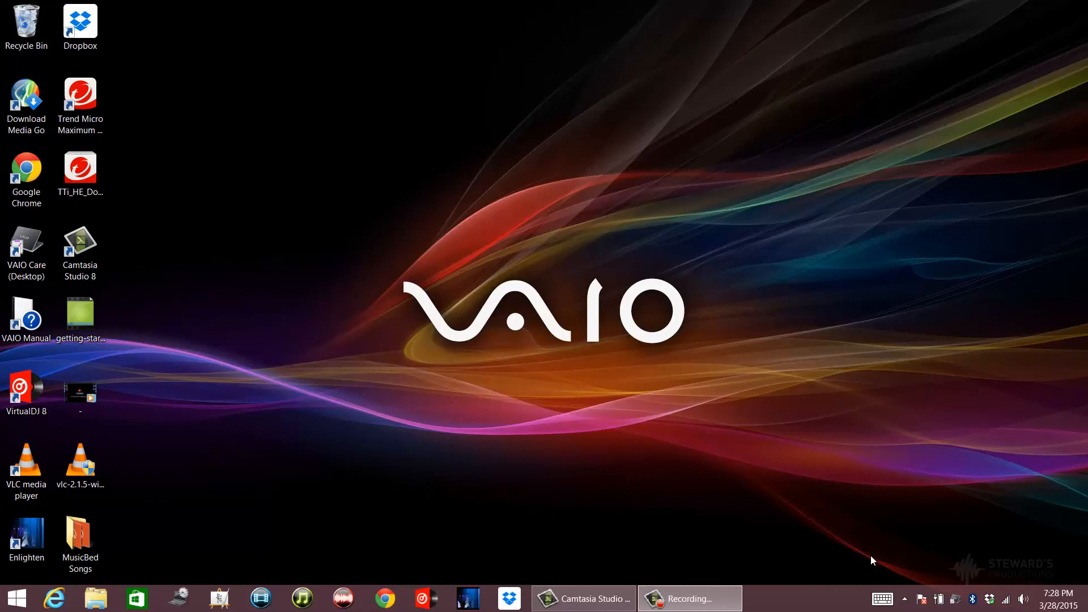
pyautogui.moveTo(777, 549)
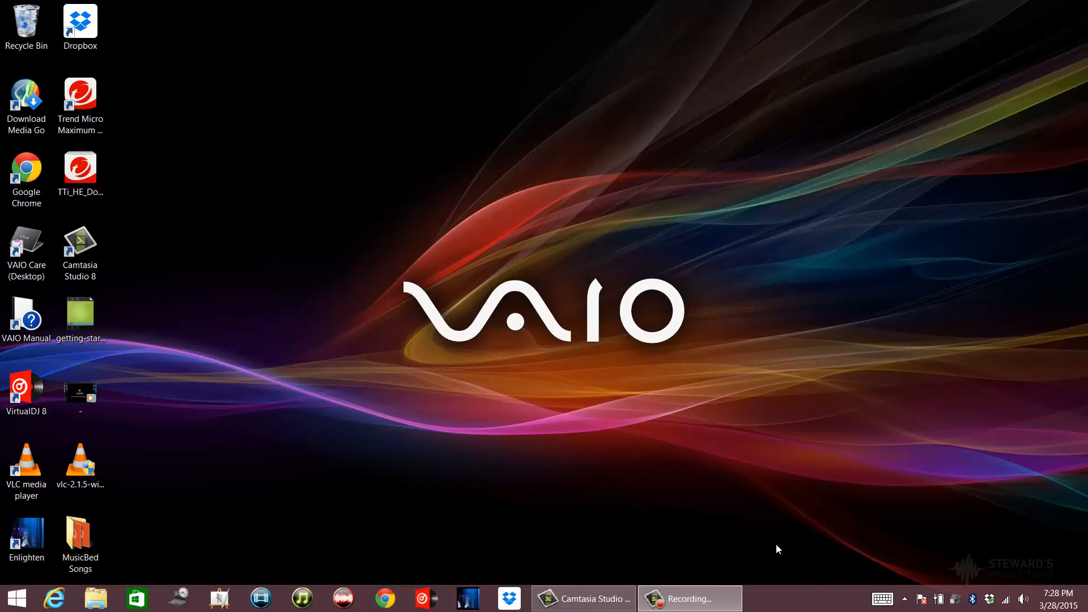
pyautogui.moveTo(573, 513)
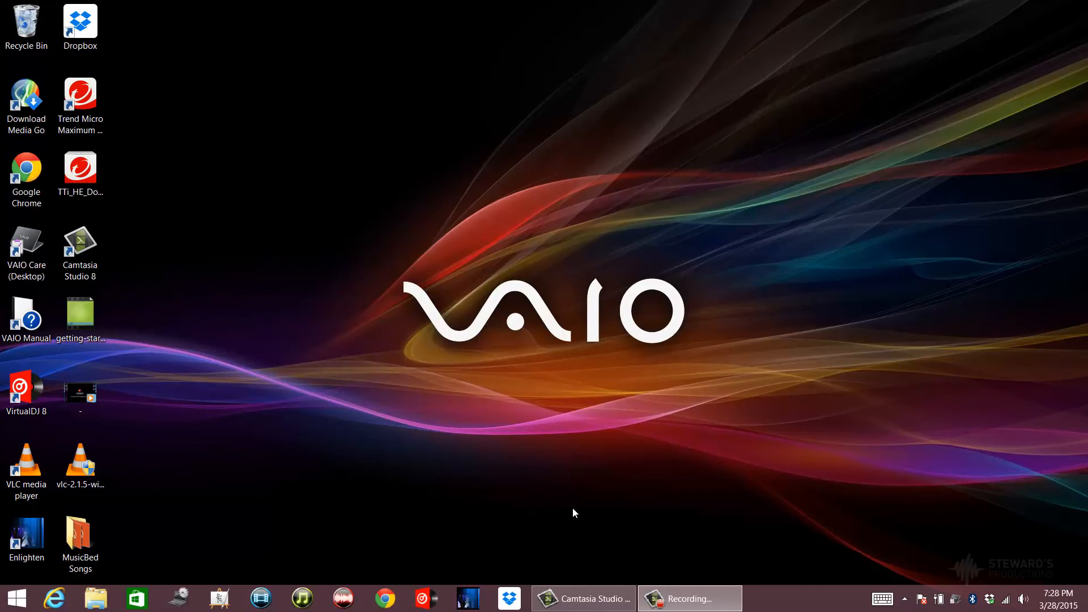
pyautogui.moveTo(569, 523)
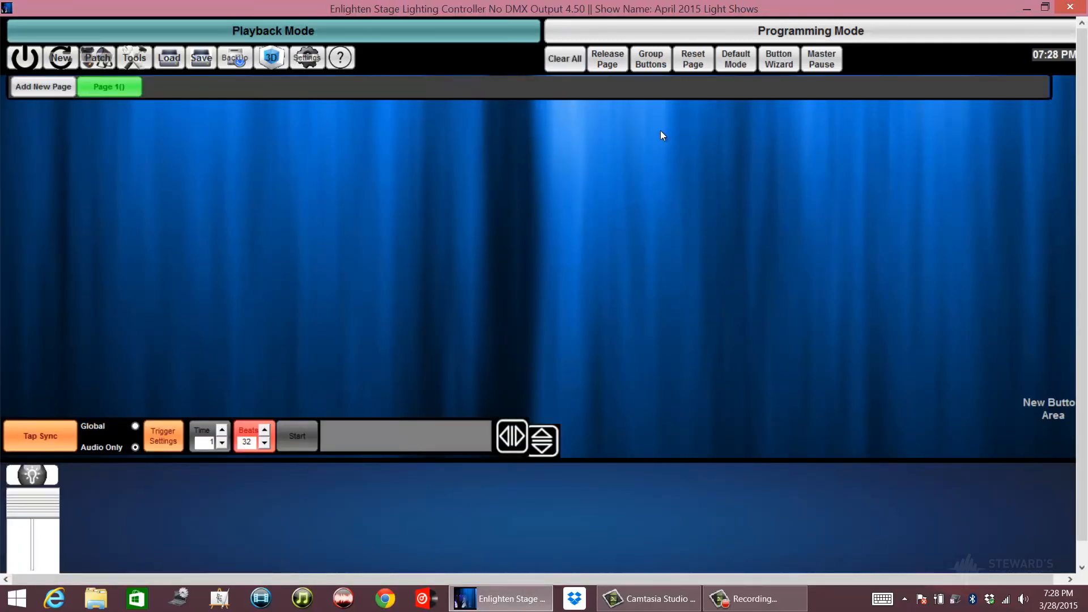
pyautogui.moveTo(352, 263)
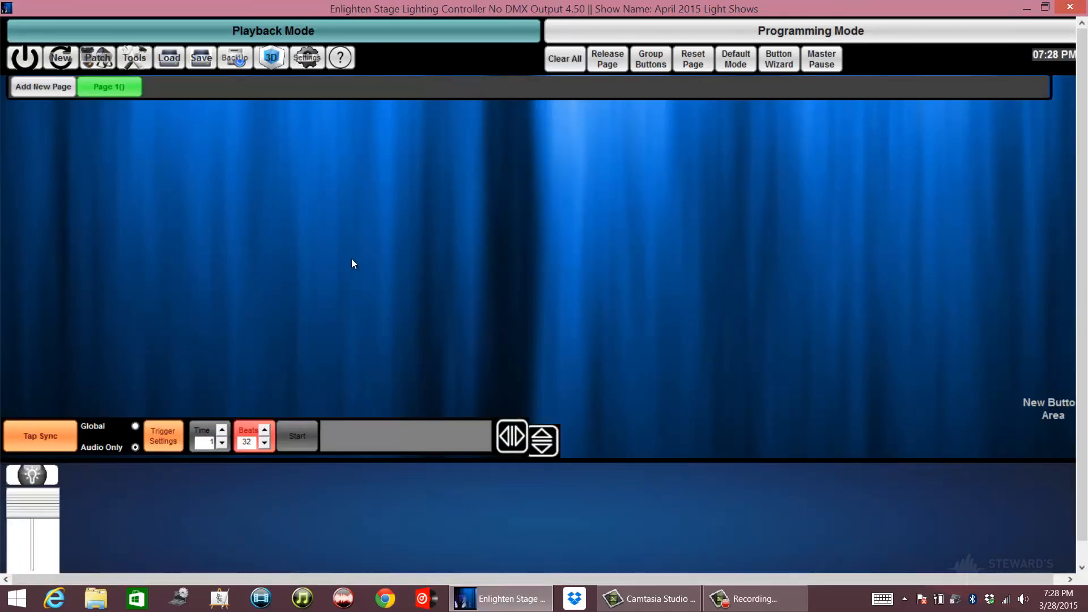
pyautogui.moveTo(637, 186)
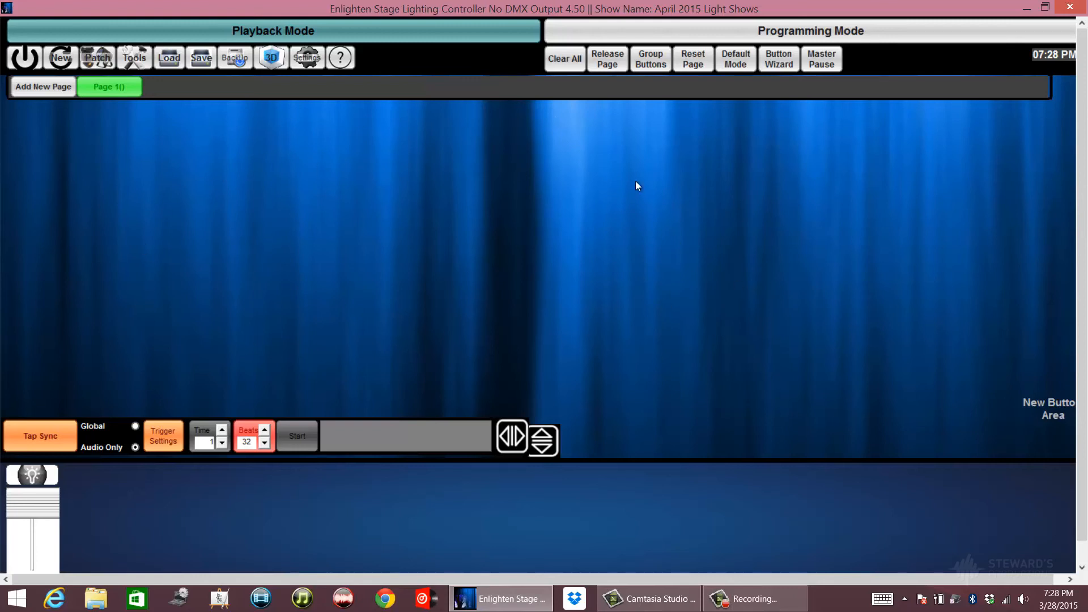
pyautogui.moveTo(660, 34)
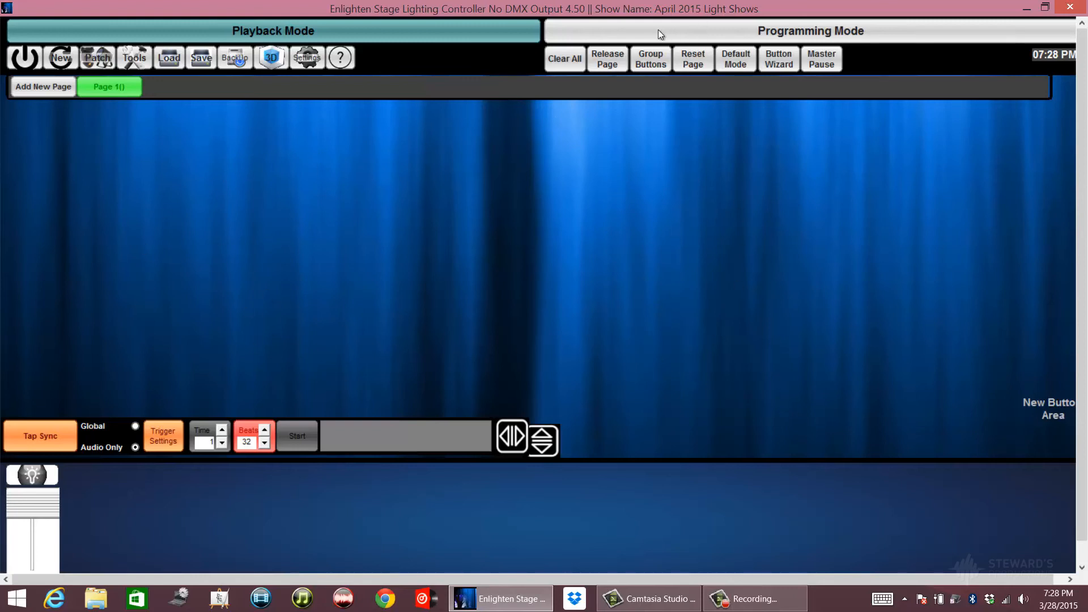
pyautogui.moveTo(694, 38)
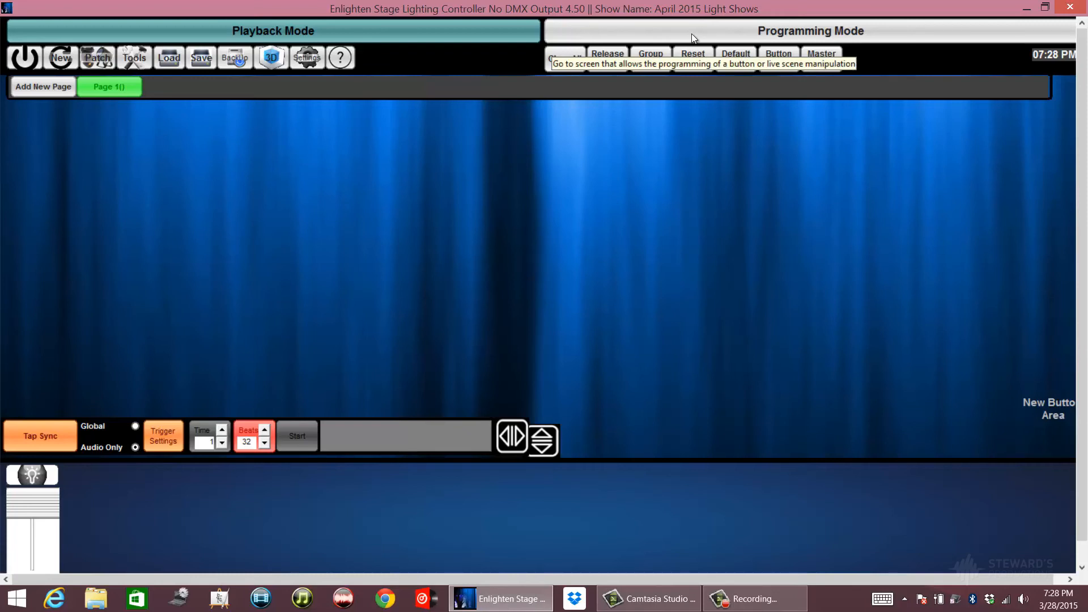
# Switch the show into Programming Mode and display the Stage Wash fixture layout
pyautogui.click(809, 30)
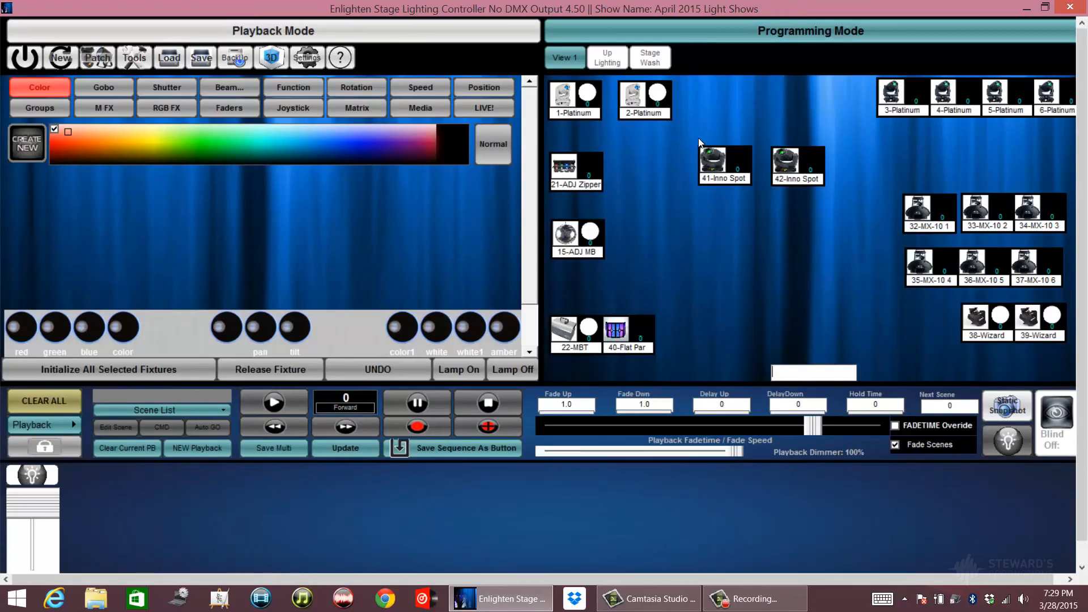
pyautogui.moveTo(1003, 174)
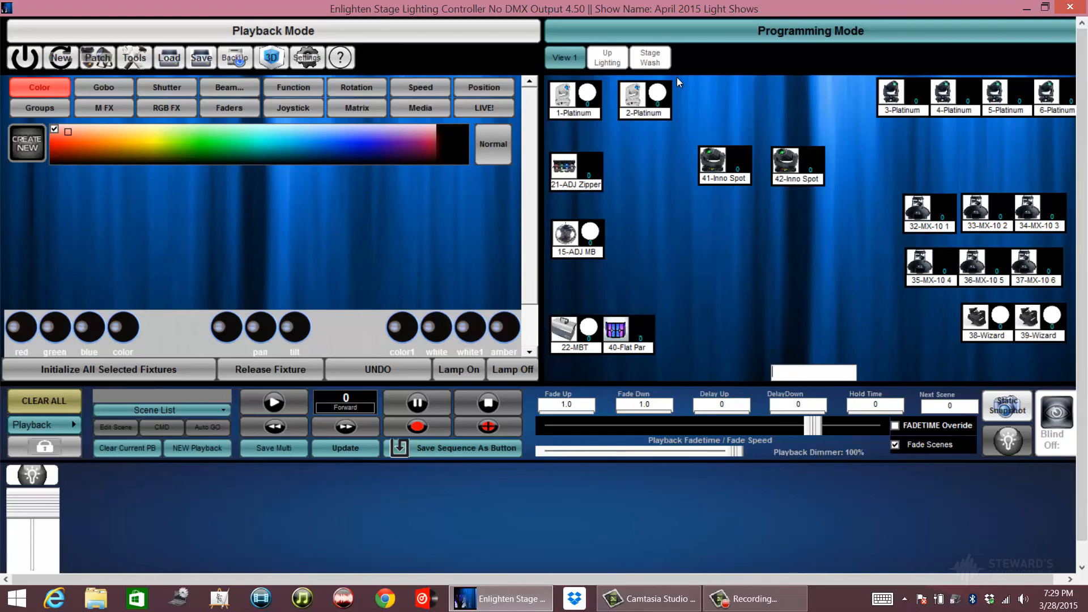
pyautogui.click(648, 56)
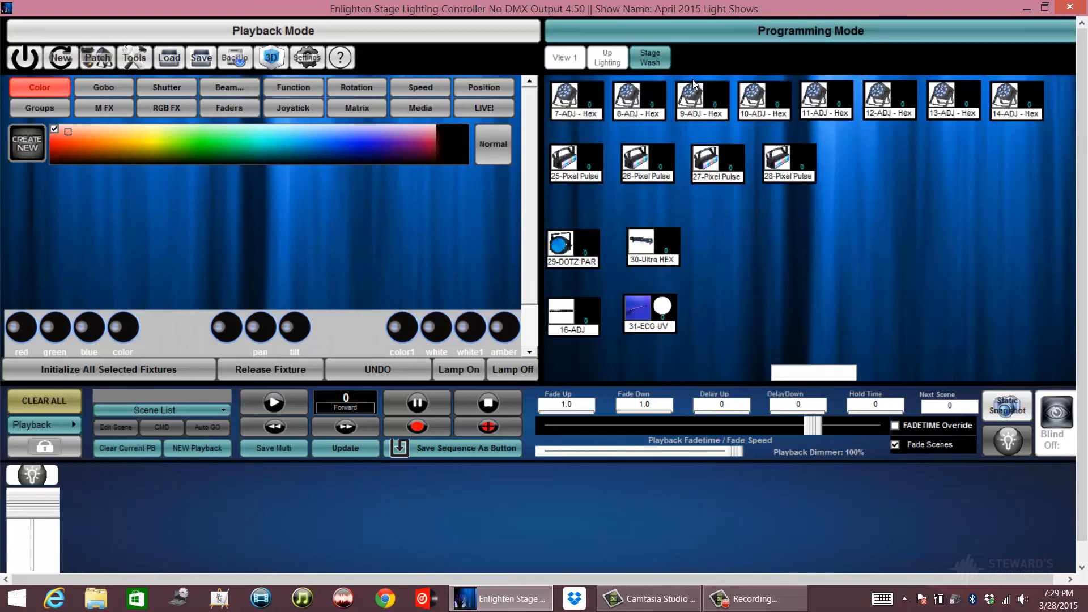
pyautogui.moveTo(702, 83)
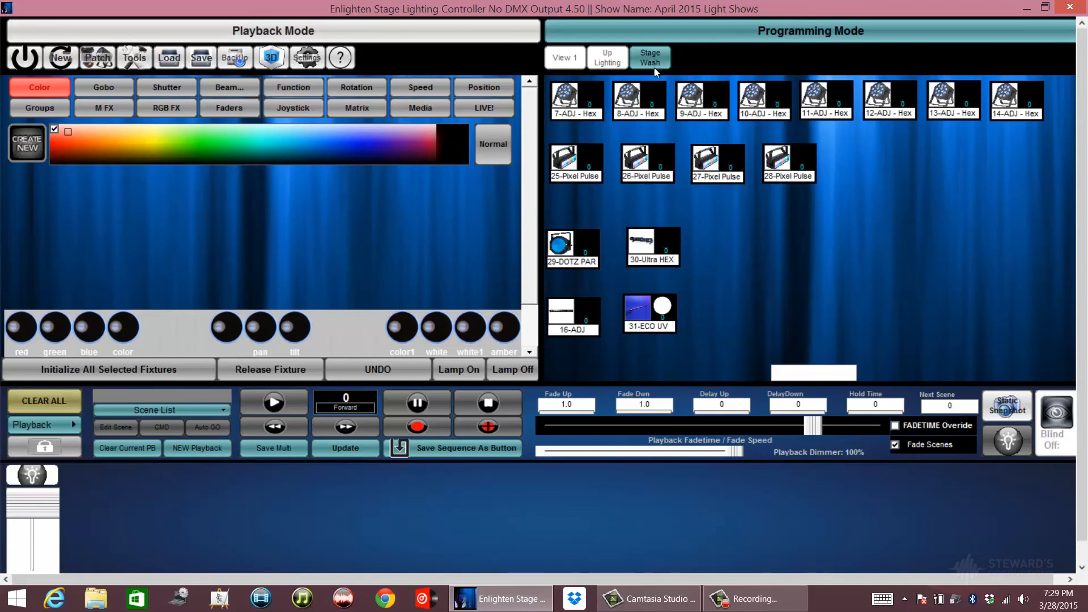
pyautogui.moveTo(656, 126)
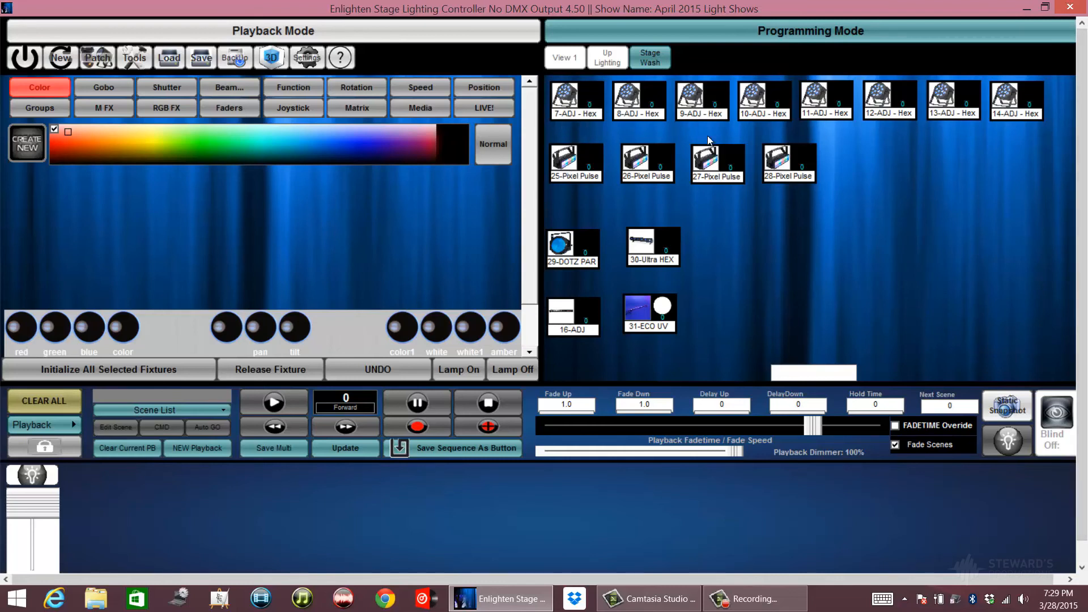
pyautogui.moveTo(623, 76)
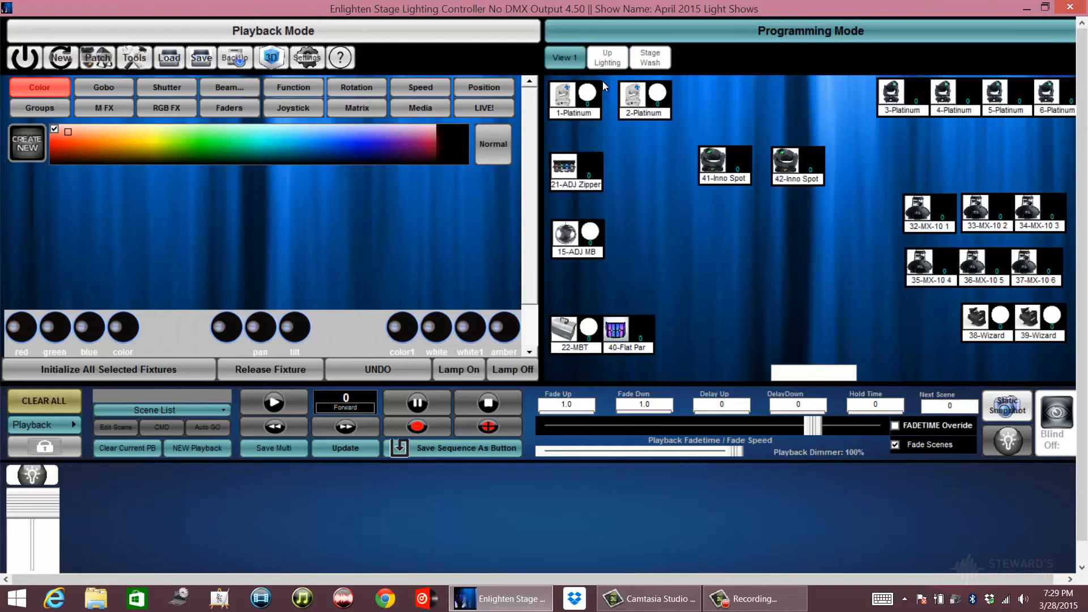
pyautogui.moveTo(953, 93)
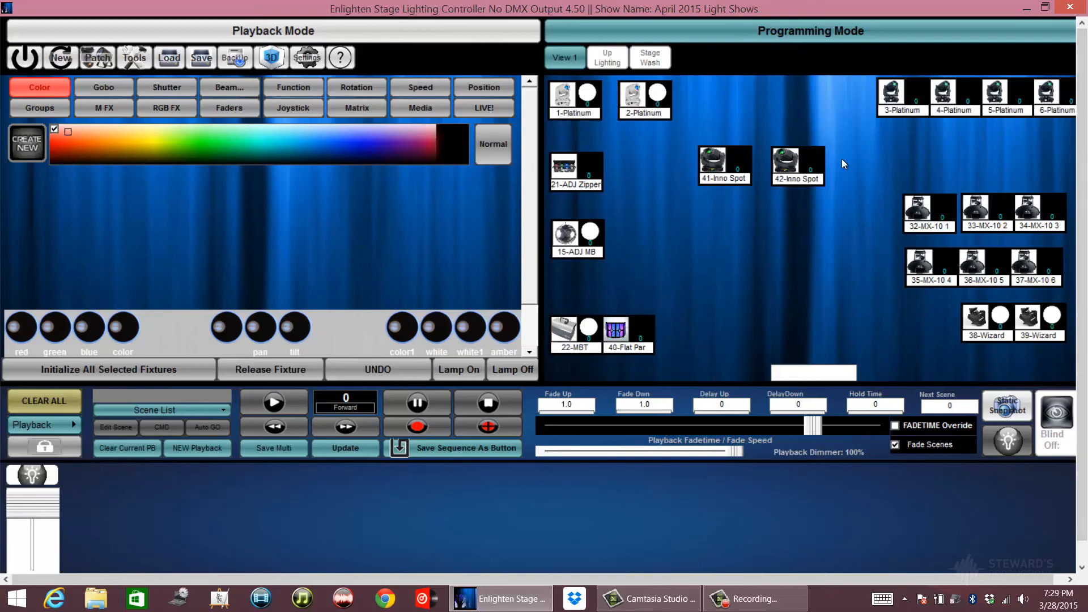
pyautogui.moveTo(866, 166)
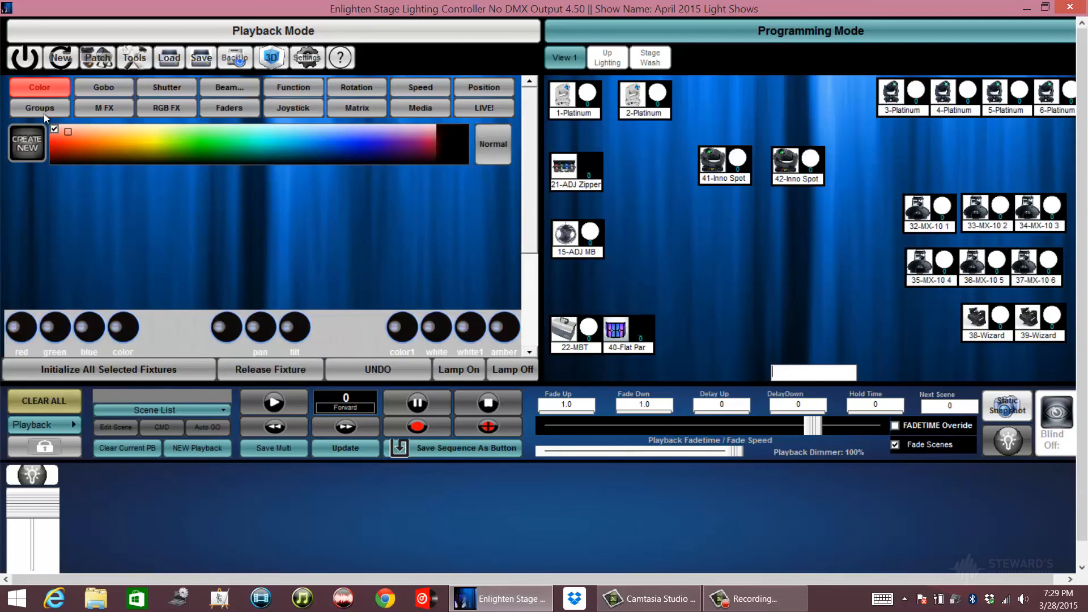
# In the Groups panel, select the Platinum Spot LED, Platinum 5R Even/Odd and ADJ Hex Par Odd groups
pyautogui.click(39, 108)
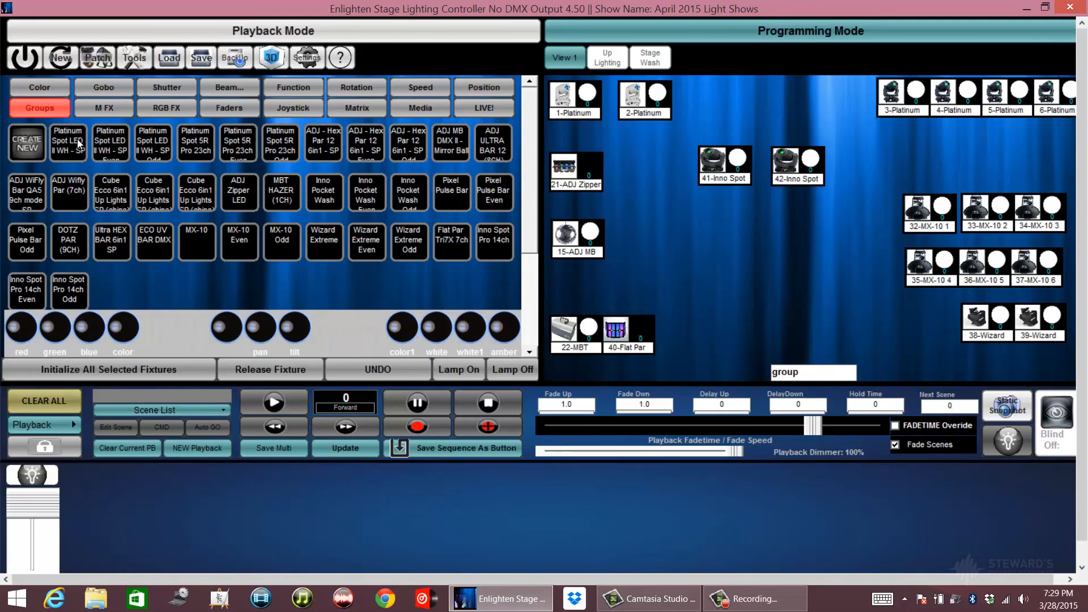
pyautogui.click(67, 143)
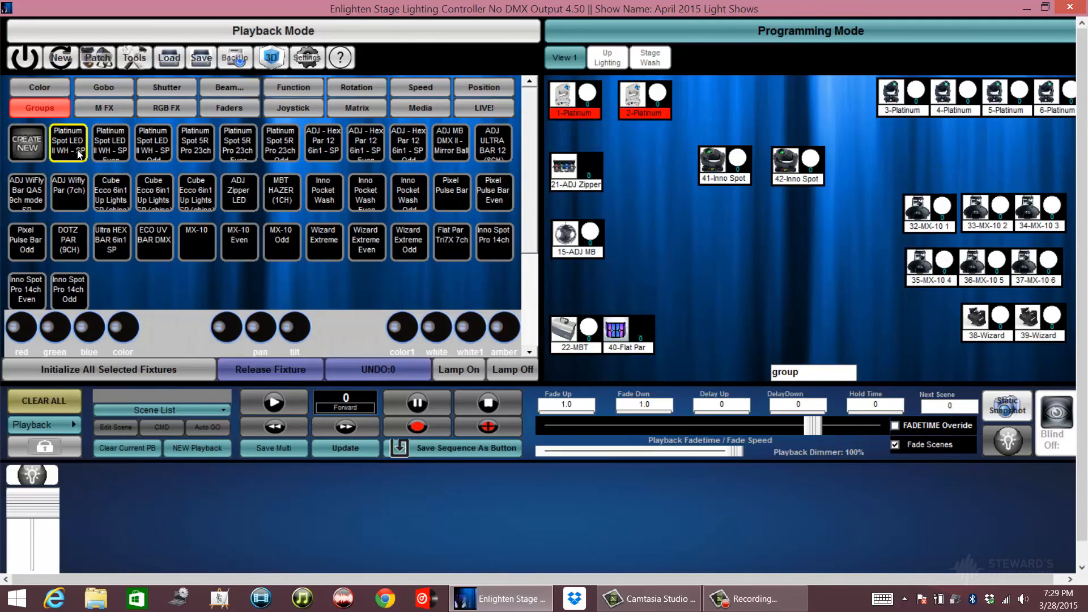
pyautogui.click(111, 142)
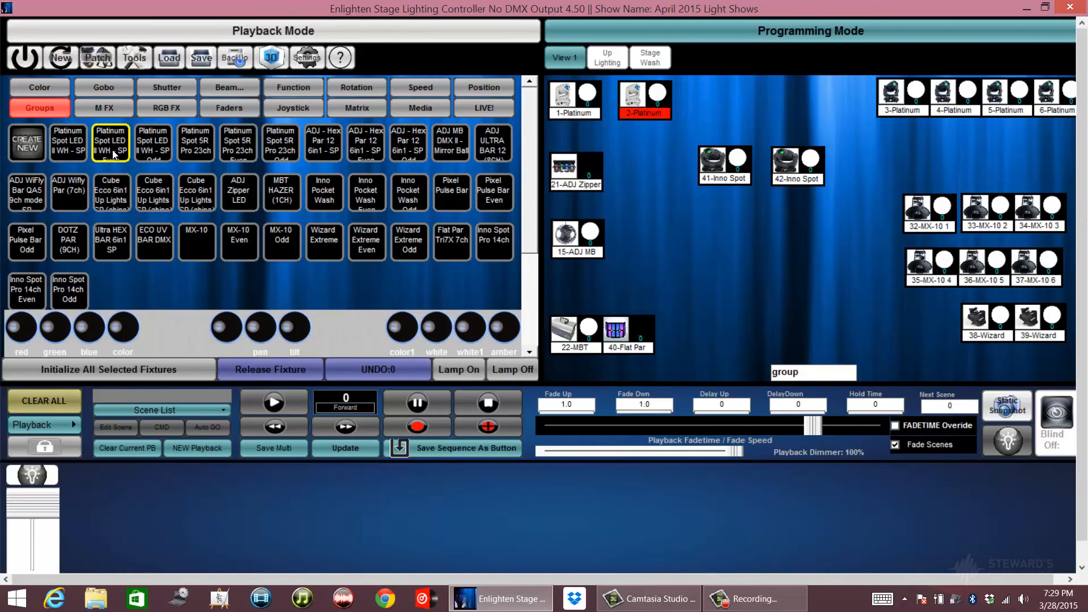
pyautogui.moveTo(182, 157)
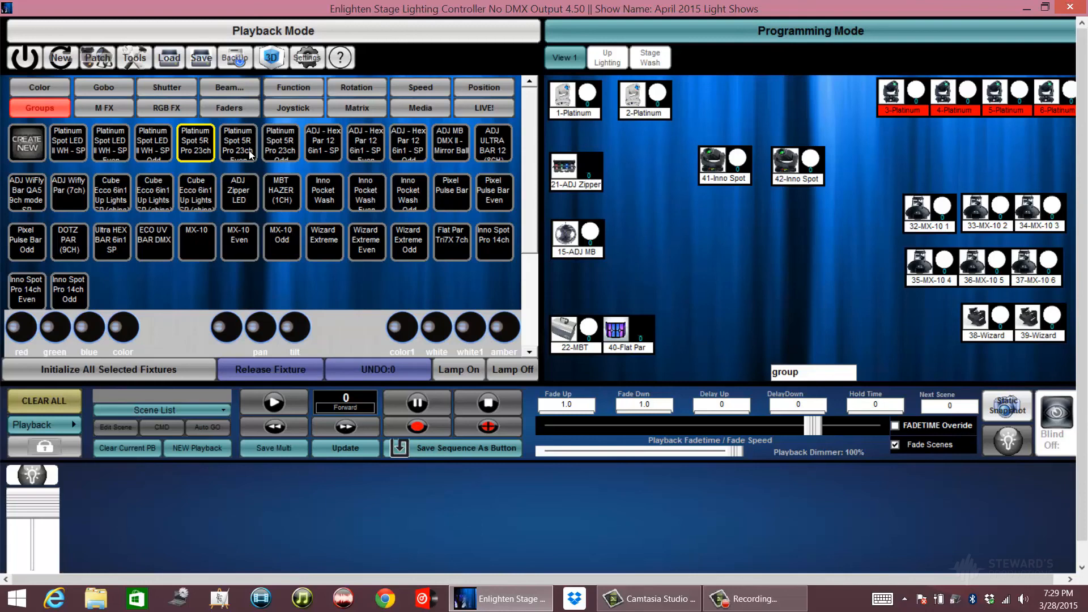
pyautogui.click(238, 142)
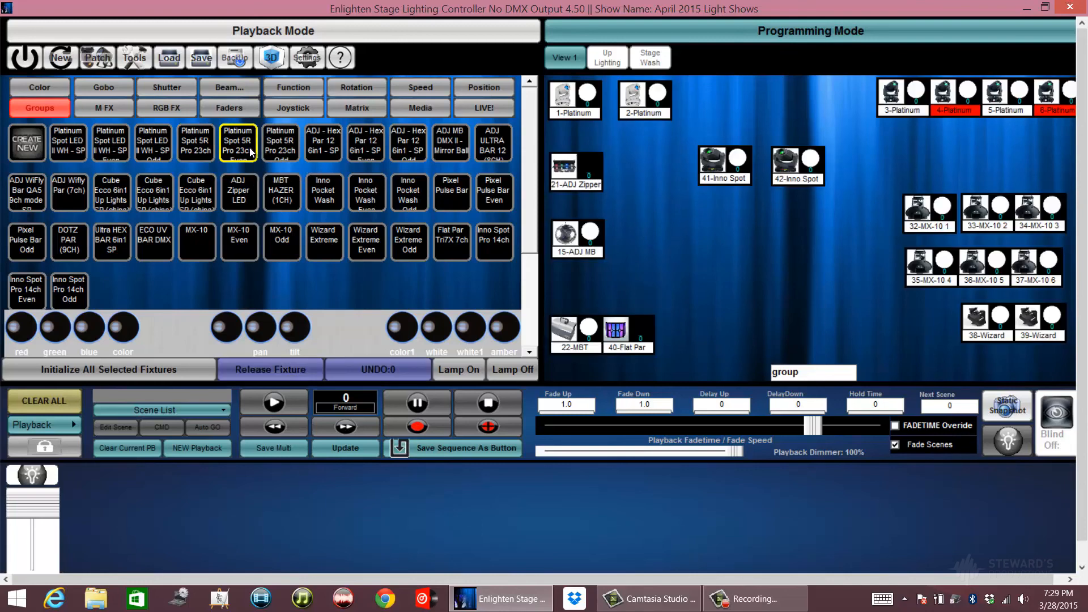
pyautogui.click(281, 144)
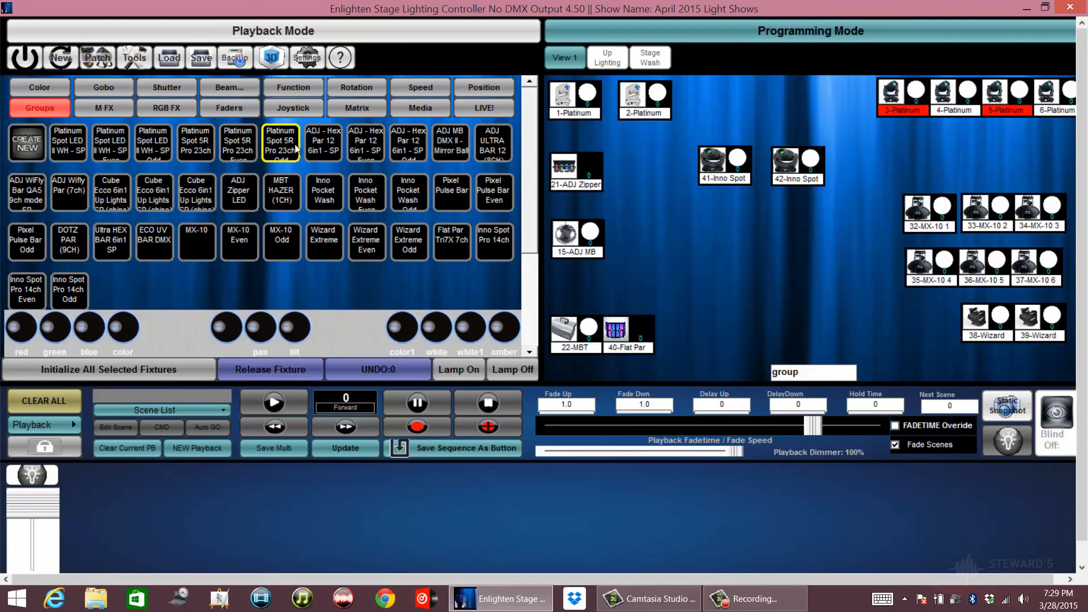
pyautogui.click(270, 369)
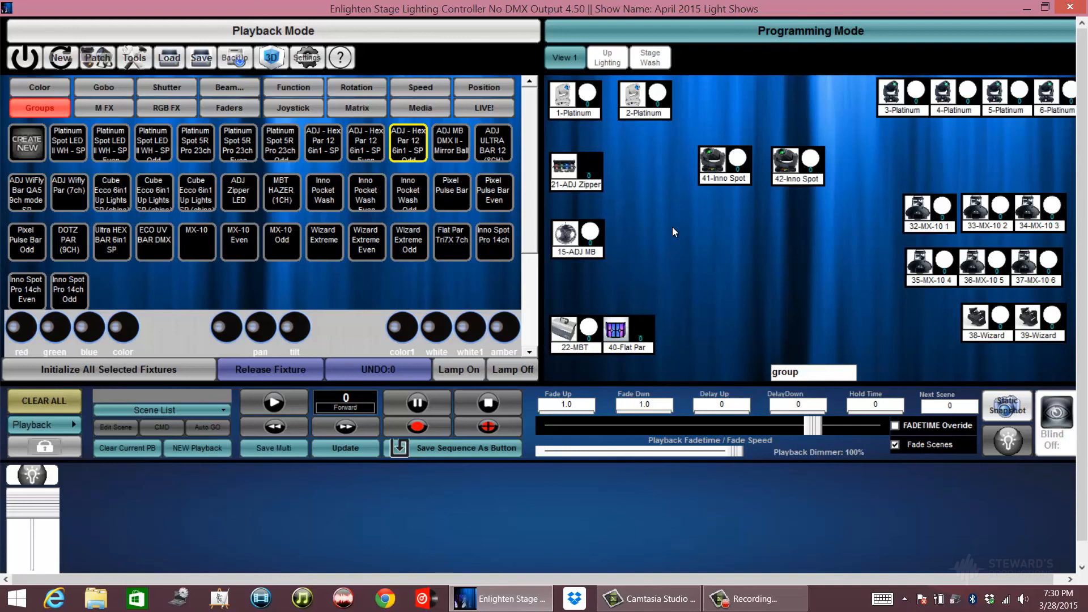
pyautogui.moveTo(605, 44)
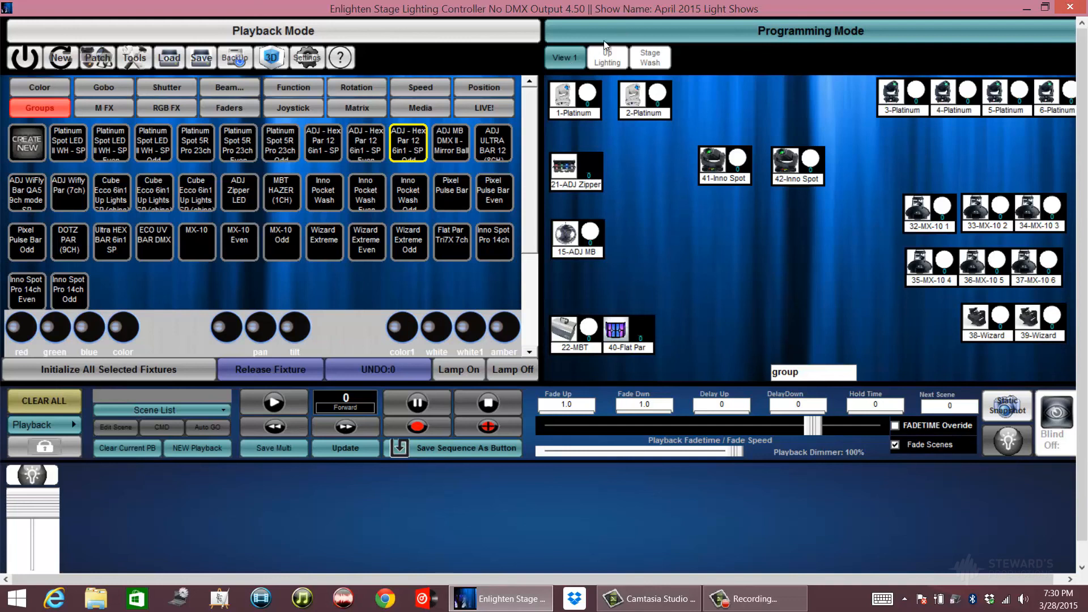
pyautogui.moveTo(606, 55)
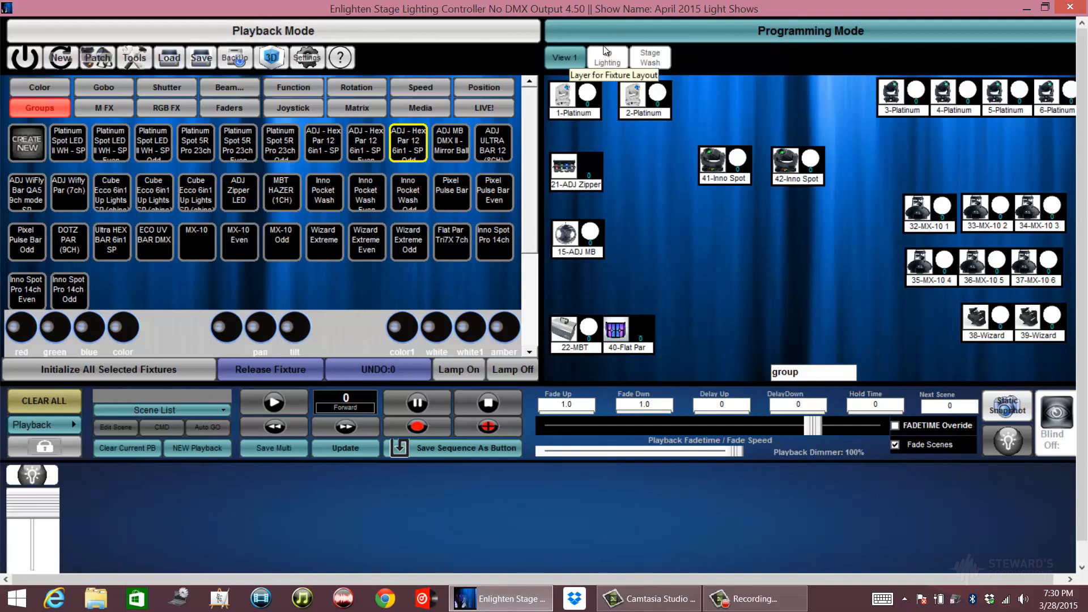